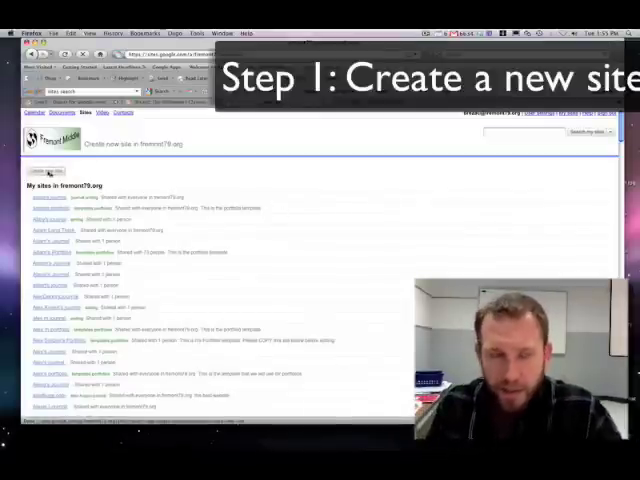
# - Create a blank site named 'My Sample Journal' with the category 'journal'
pyautogui.click(46, 171)
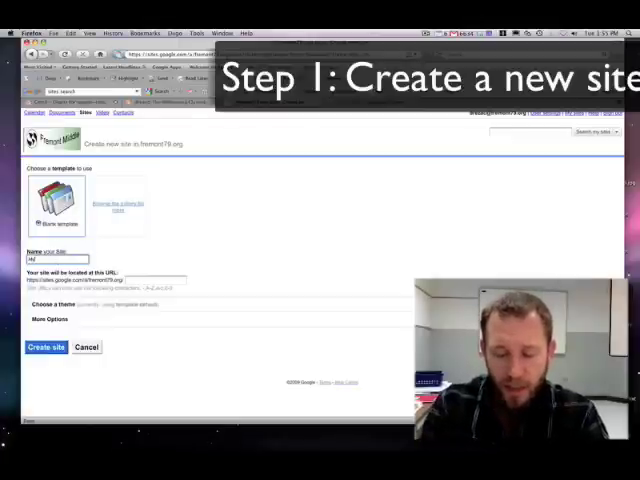
pyautogui.write('My Sample /')
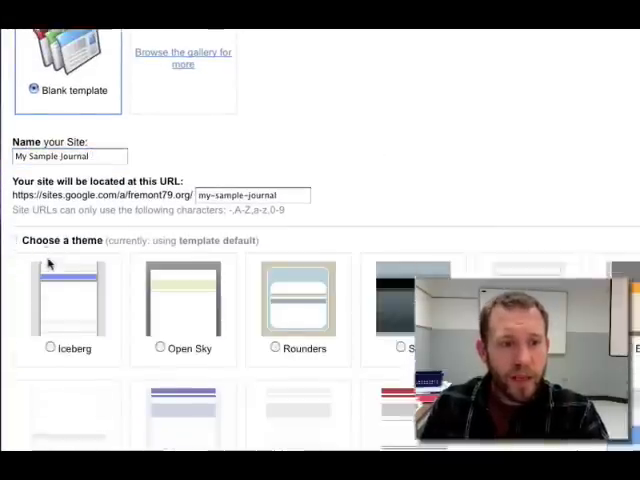
pyautogui.scroll(-3)
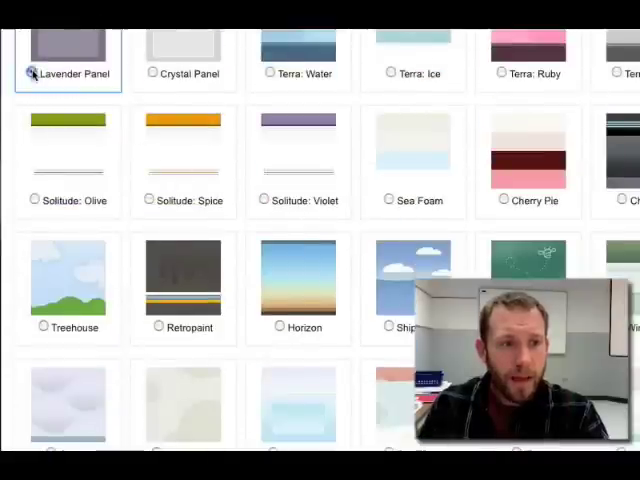
pyautogui.scroll(-3)
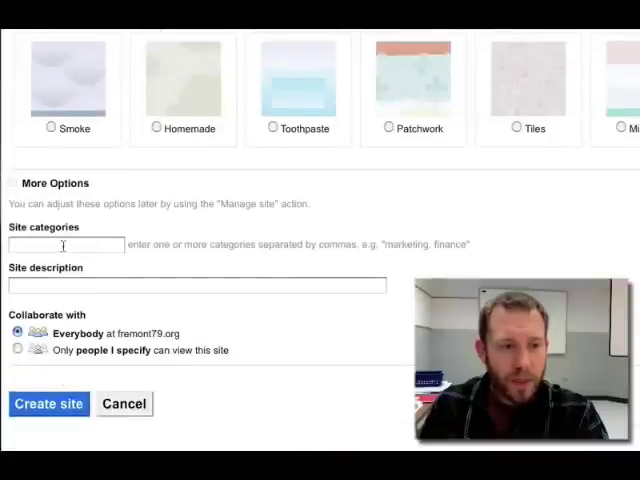
pyautogui.write('journal')
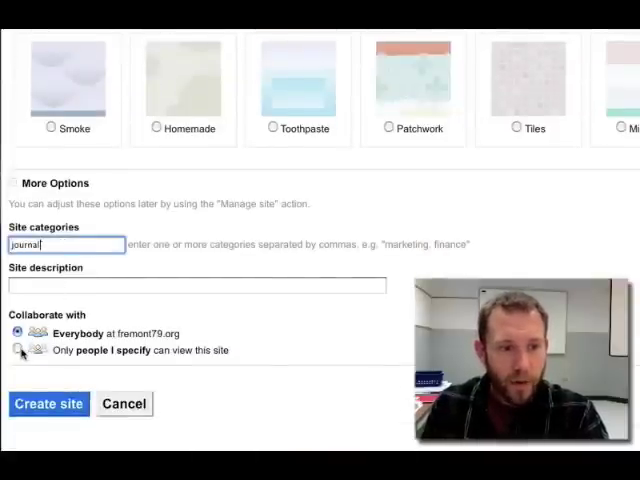
pyautogui.click(48, 404)
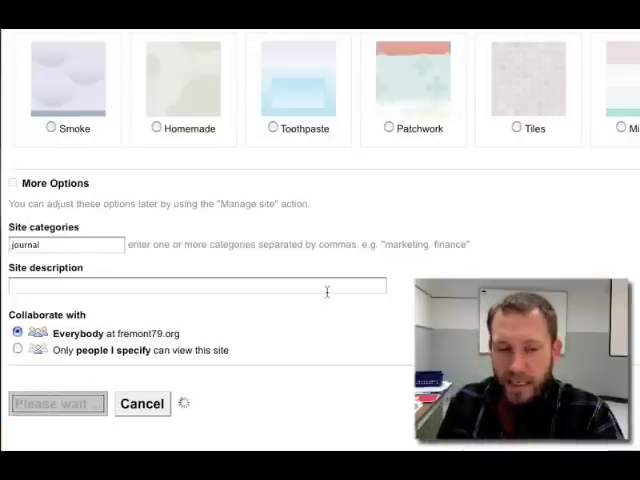
pyautogui.click(57, 403)
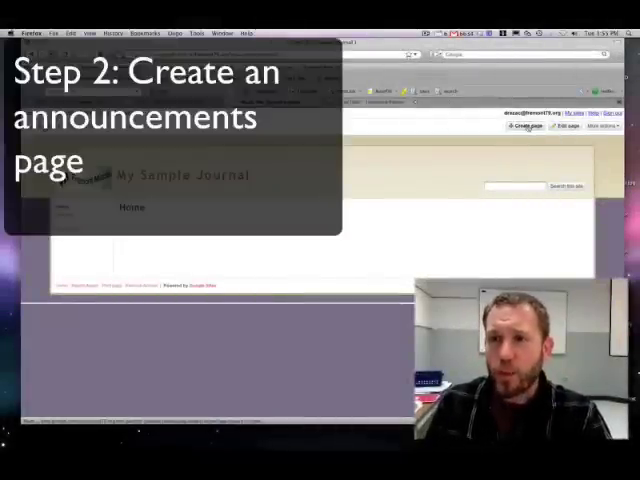
# - Add an Announcements page named 'My Reflections' placed under Home
pyautogui.click(531, 127)
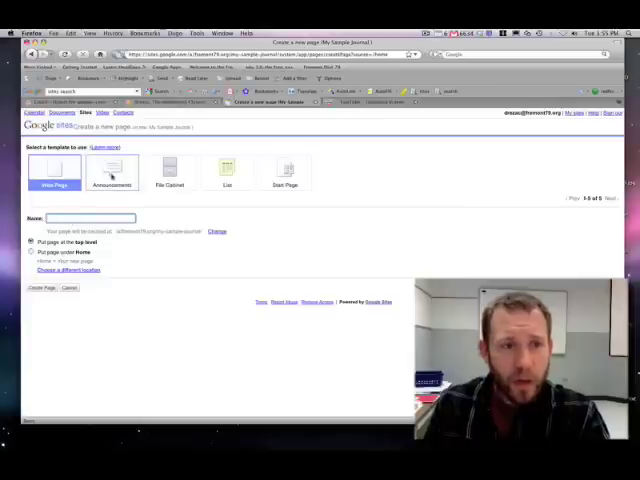
pyautogui.click(112, 170)
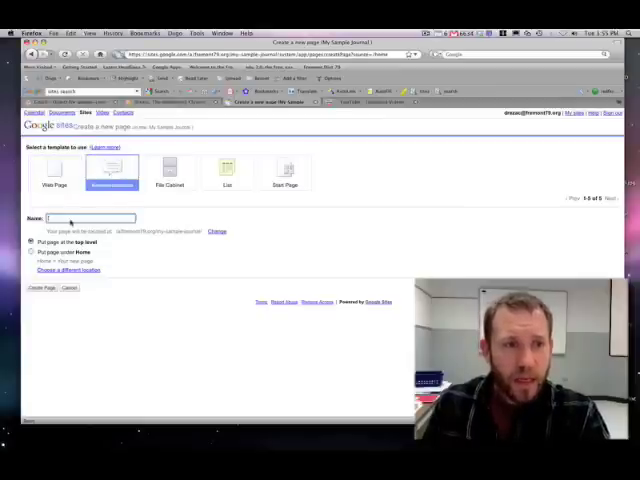
pyautogui.write('My Reflections')
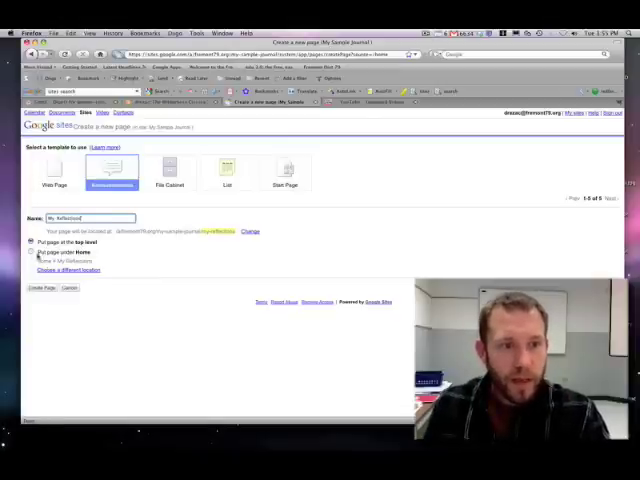
pyautogui.click(32, 252)
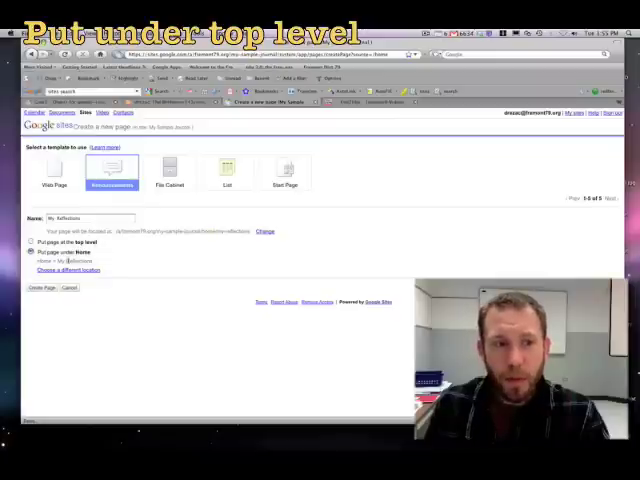
pyautogui.click(42, 288)
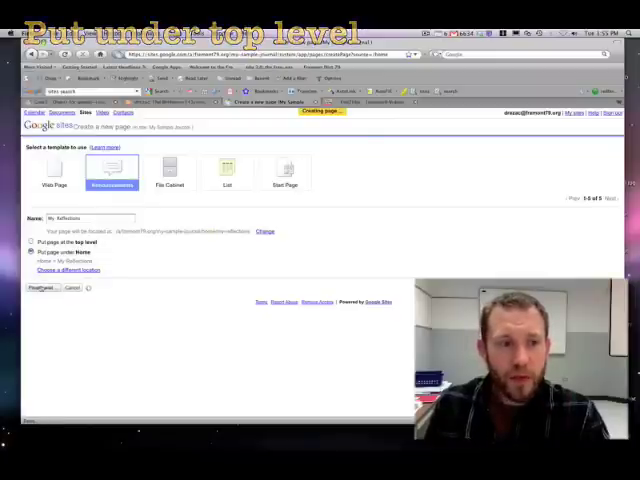
pyautogui.click(42, 288)
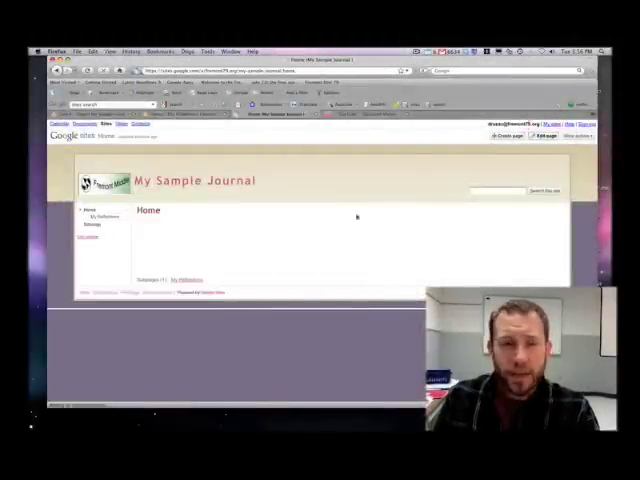
# - Put the Home page into edit mode and show the Insert menu
pyautogui.click(543, 133)
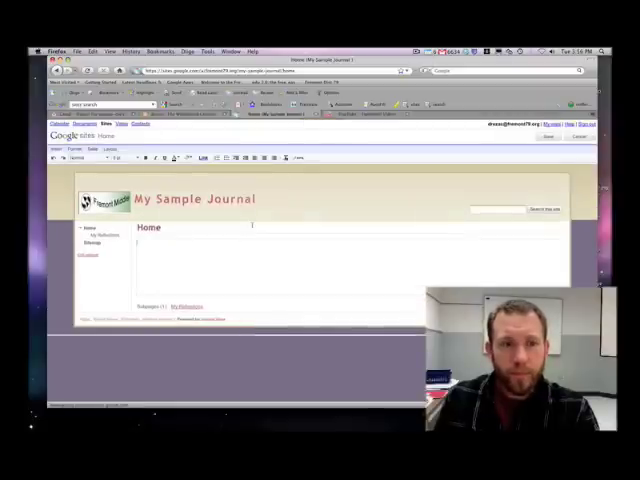
pyautogui.click(57, 148)
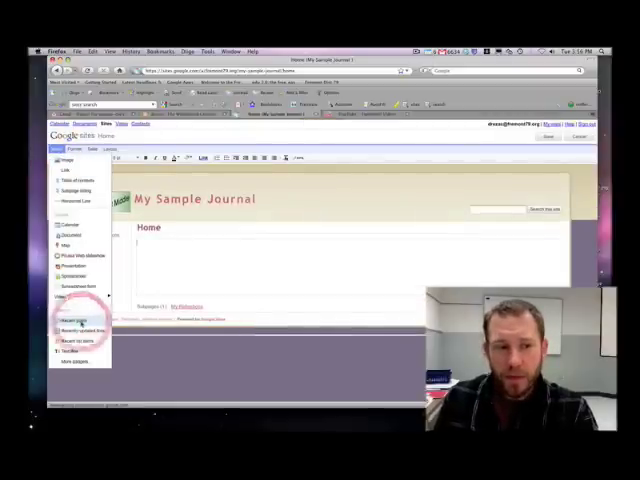
# - Insert a Recent posts gadget showing My Reflections as medium snippets with thumbnails
pyautogui.click(72, 318)
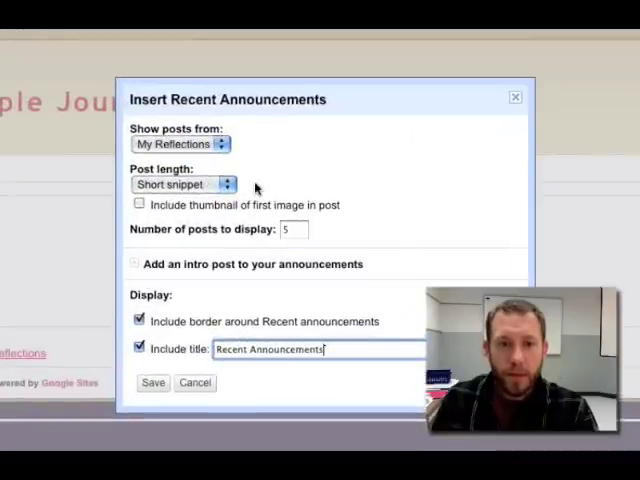
pyautogui.click(183, 184)
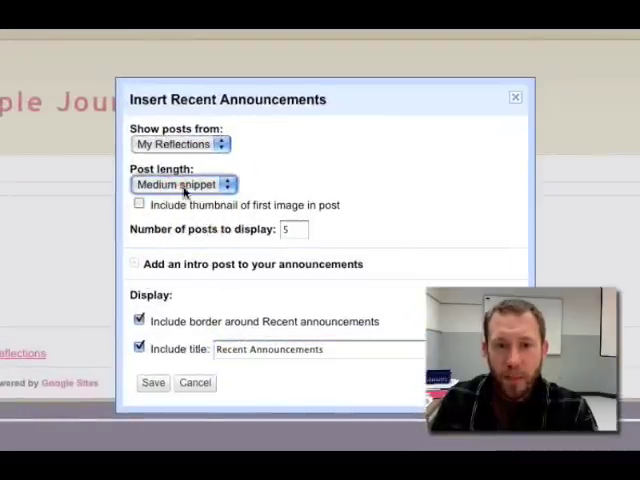
pyautogui.moveTo(167, 213)
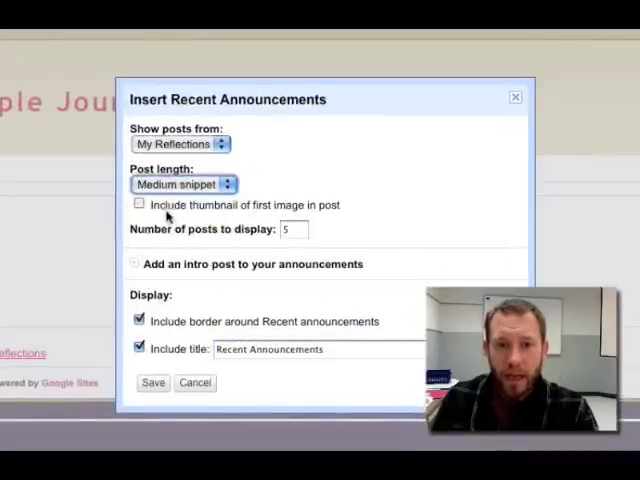
pyautogui.click(139, 203)
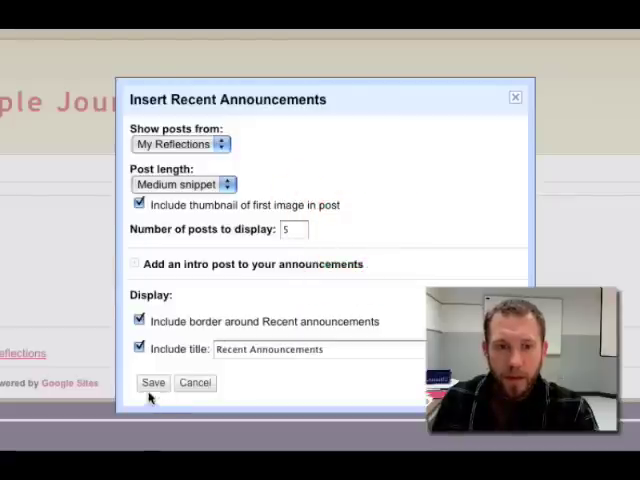
pyautogui.click(153, 382)
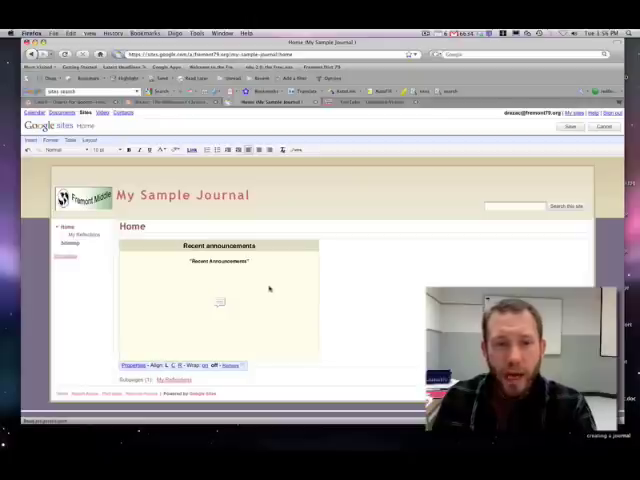
pyautogui.moveTo(408, 310)
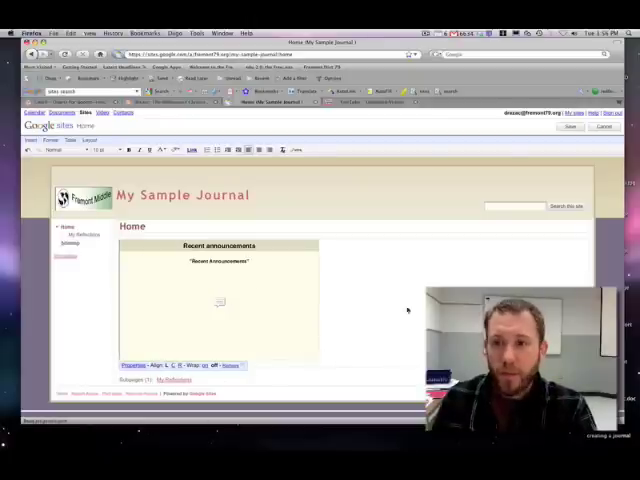
# - Save the edited Home page and return to the journal's home page
pyautogui.click(570, 126)
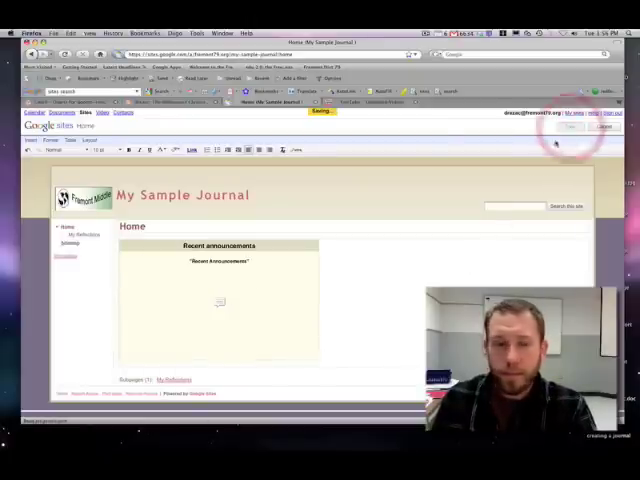
pyautogui.click(80, 235)
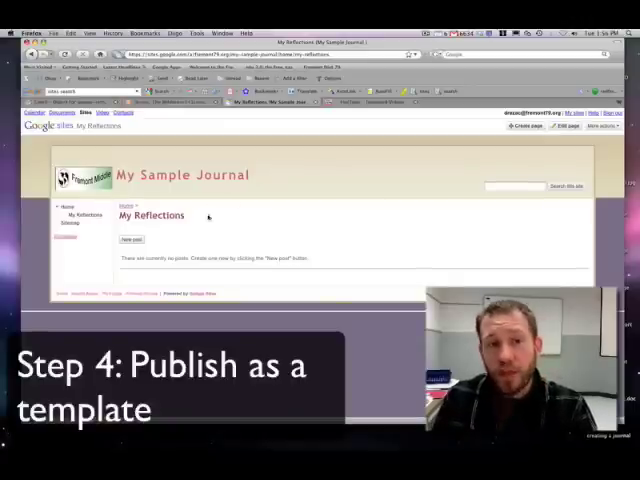
pyautogui.click(66, 207)
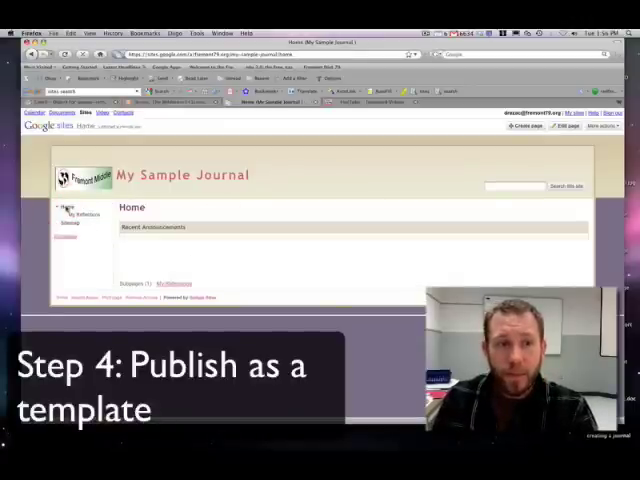
pyautogui.click(600, 126)
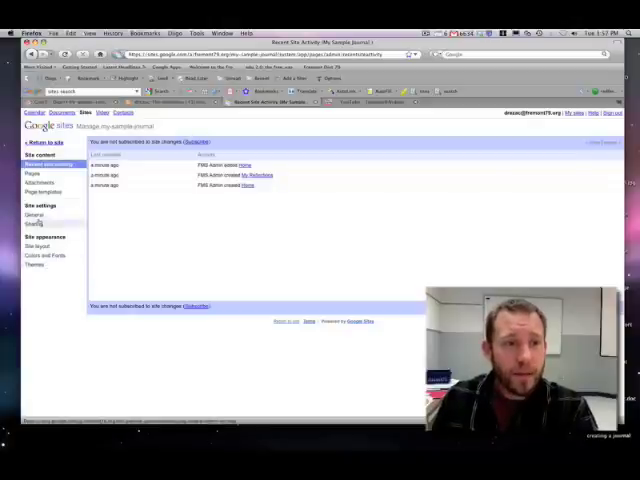
# - Open General site settings and scroll to the Publish as a template form
pyautogui.click(36, 214)
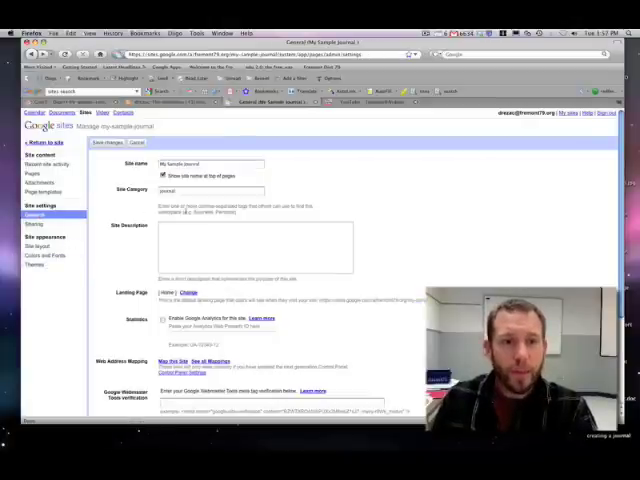
pyautogui.scroll(-3)
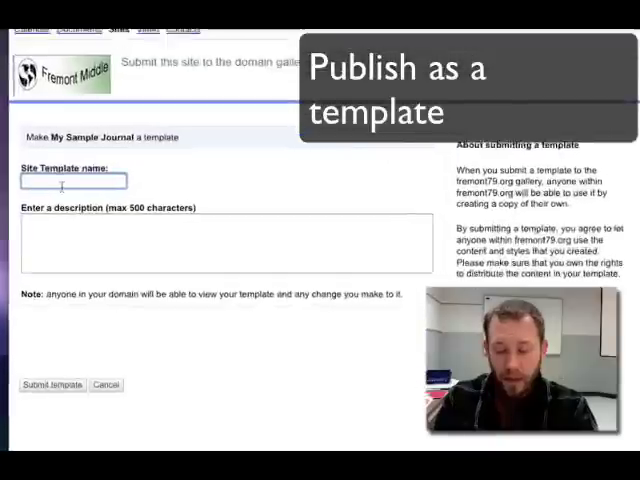
# - Name the template 'Journal Template 2' with description 'This is my template.'
pyautogui.write('Journa')
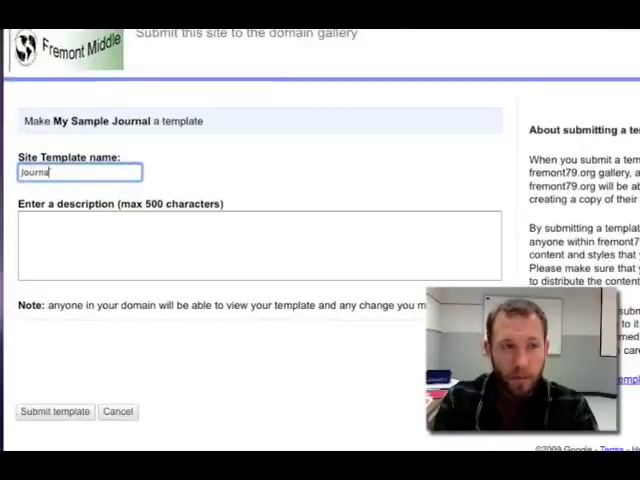
pyautogui.write('Template 2')
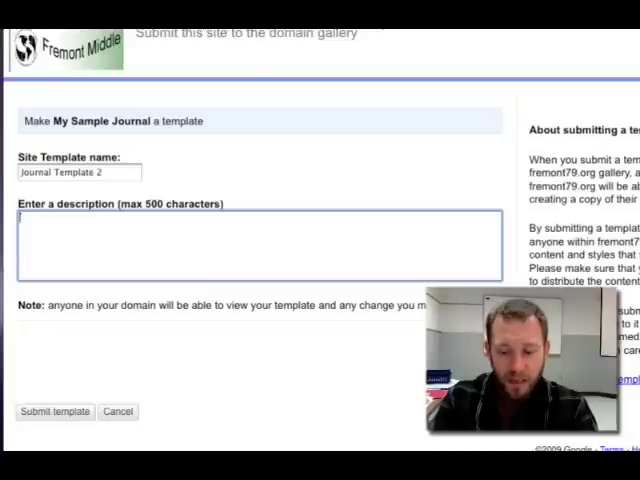
pyautogui.write('This is my tempal')
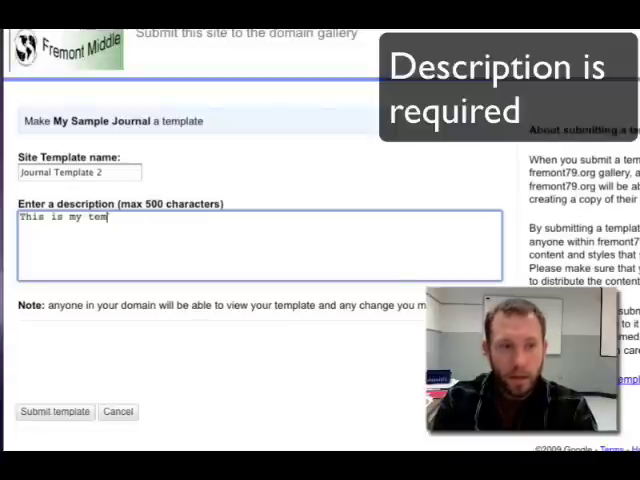
pyautogui.write('plate.')
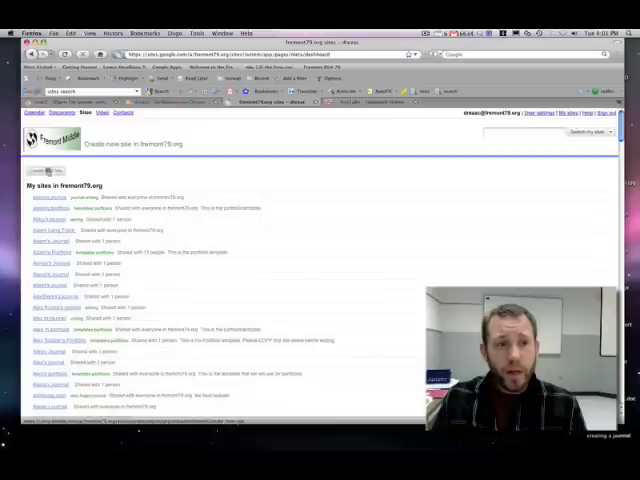
# - Start a new site using Journal Template 2 from the fremont79.org gallery
pyautogui.click(48, 170)
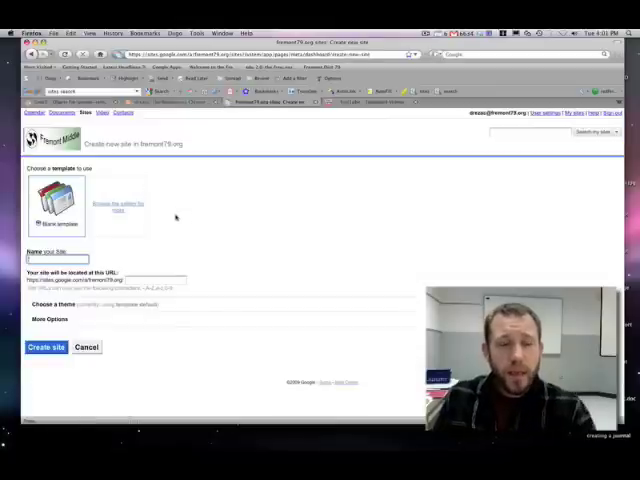
pyautogui.click(115, 204)
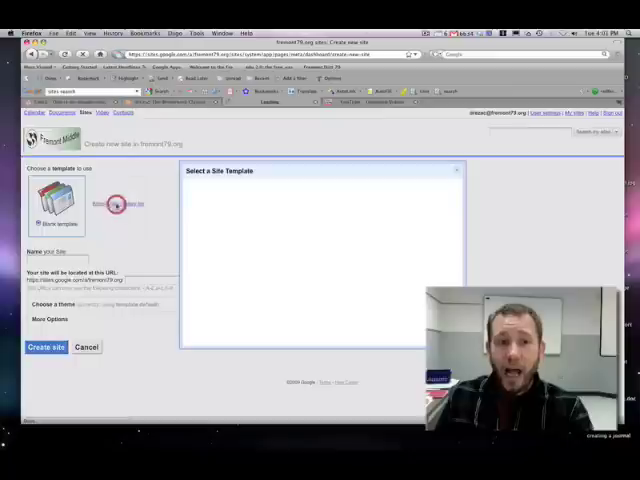
pyautogui.click(117, 204)
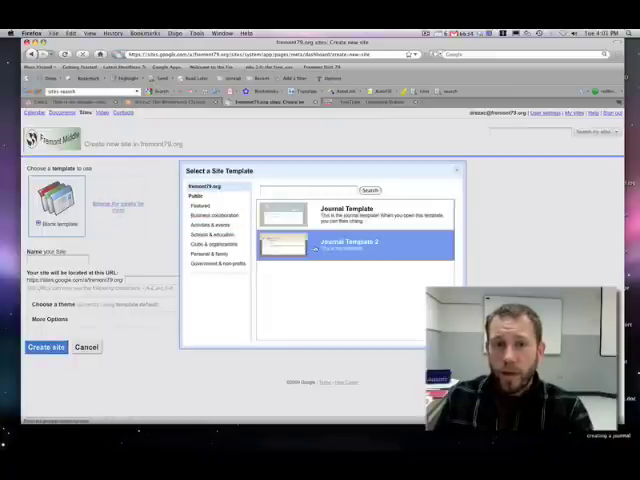
pyautogui.click(355, 243)
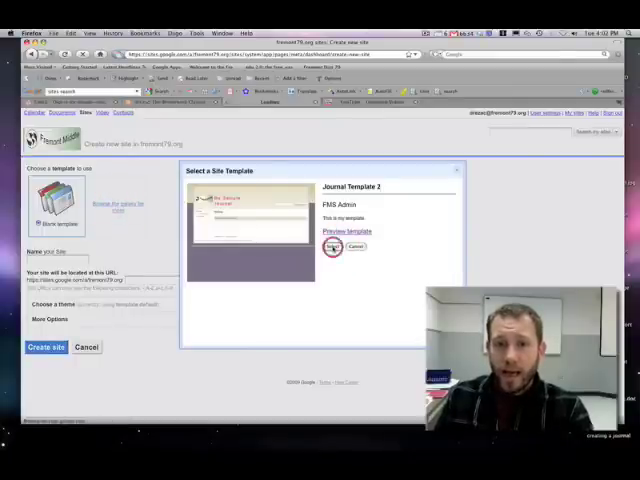
pyautogui.click(334, 247)
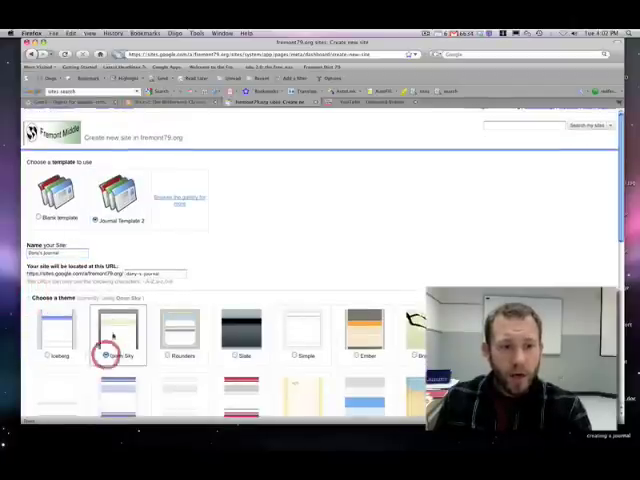
# - Expand More Options and create the Dany's Journal site
pyautogui.scroll(-3)
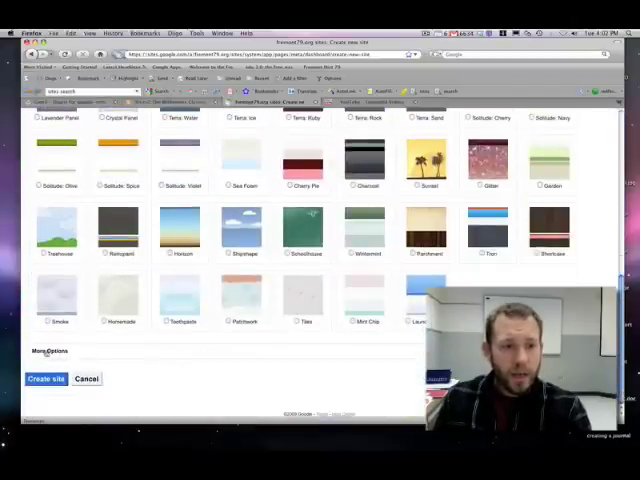
pyautogui.click(50, 350)
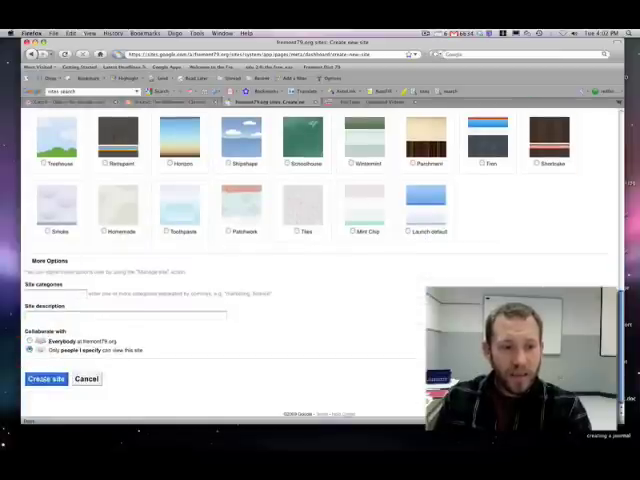
pyautogui.click(45, 378)
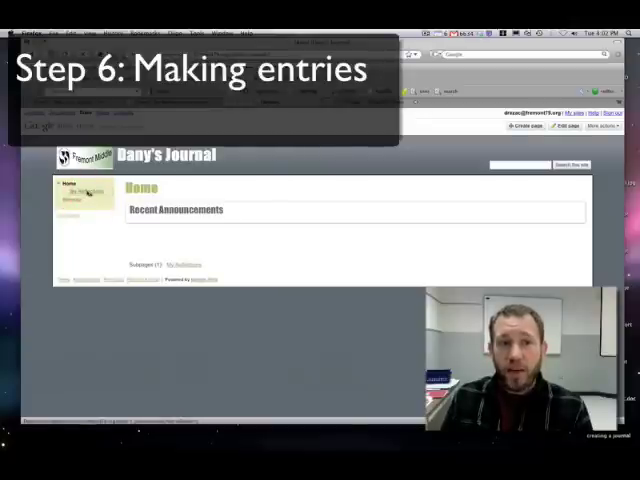
# - Add a 'Virtual Learning' post in My Reflections, then return to the Home page
pyautogui.click(87, 191)
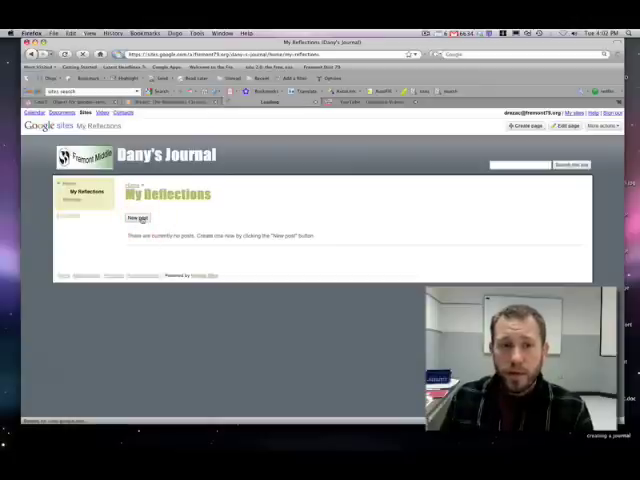
pyautogui.click(138, 217)
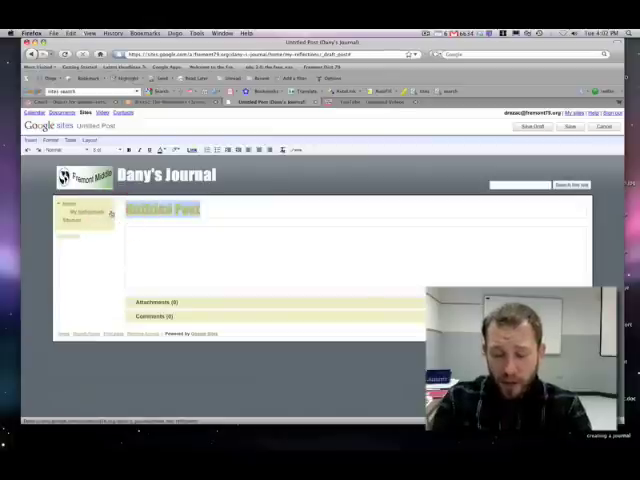
pyautogui.write('Virtual')
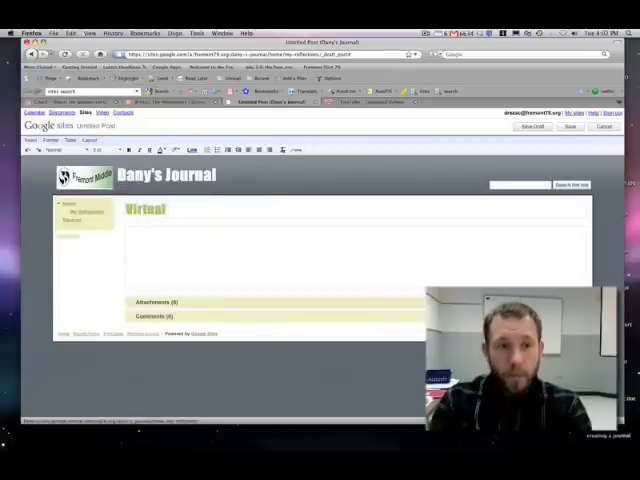
pyautogui.write('Lear')
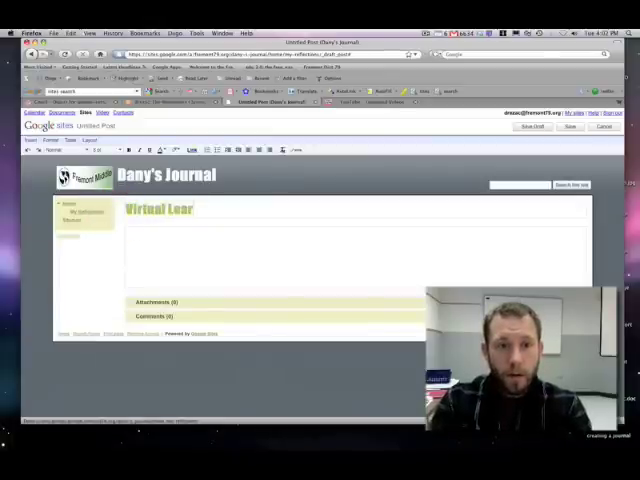
pyautogui.write('ning')
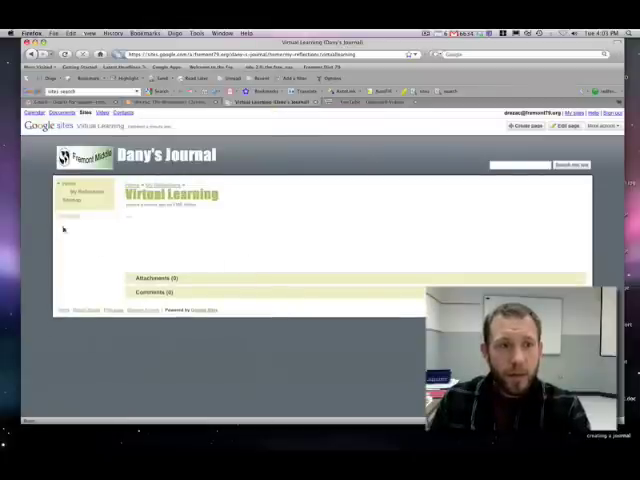
pyautogui.click(68, 183)
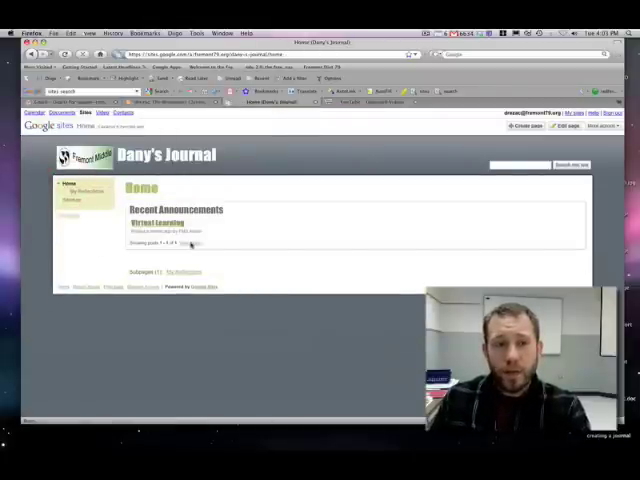